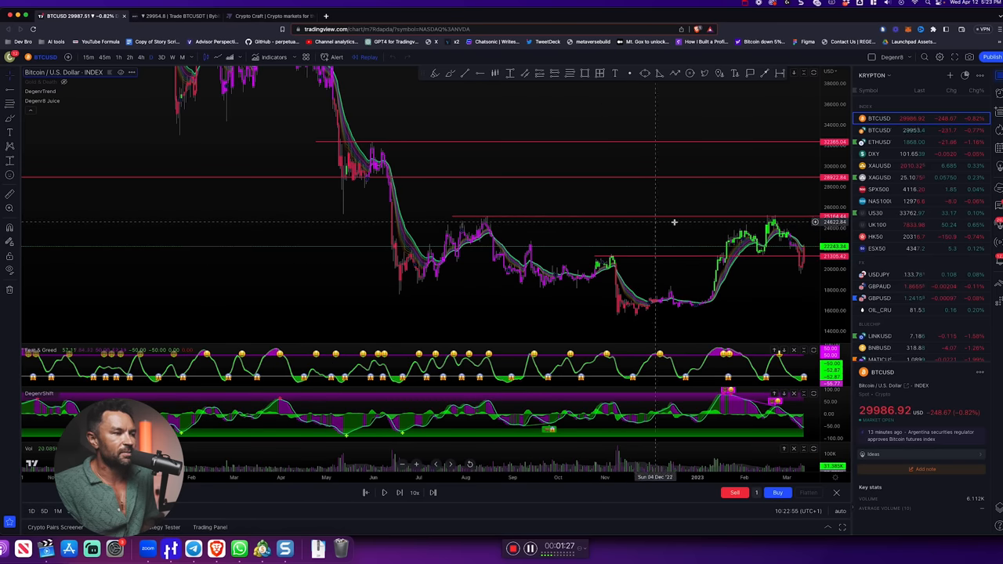
{"action": "mouse_move", "coordinate": [771, 225]}
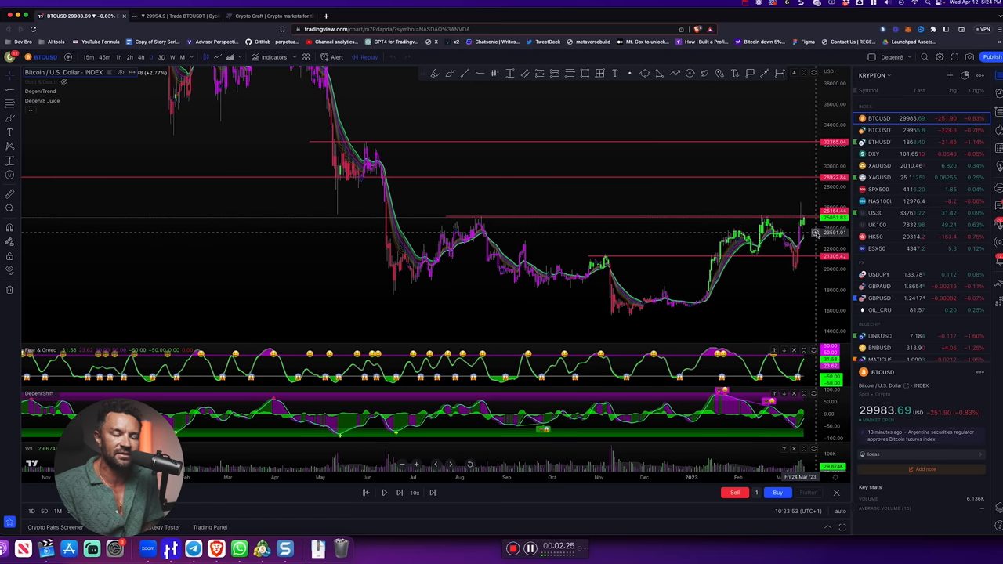
{"action": "mouse_move", "coordinate": [705, 223]}
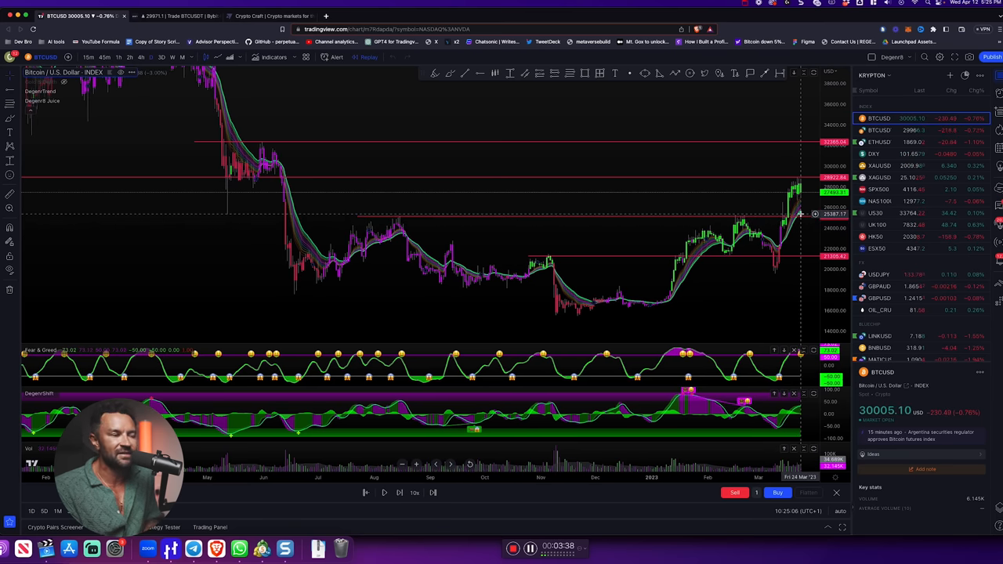
{"action": "mouse_move", "coordinate": [746, 260]}
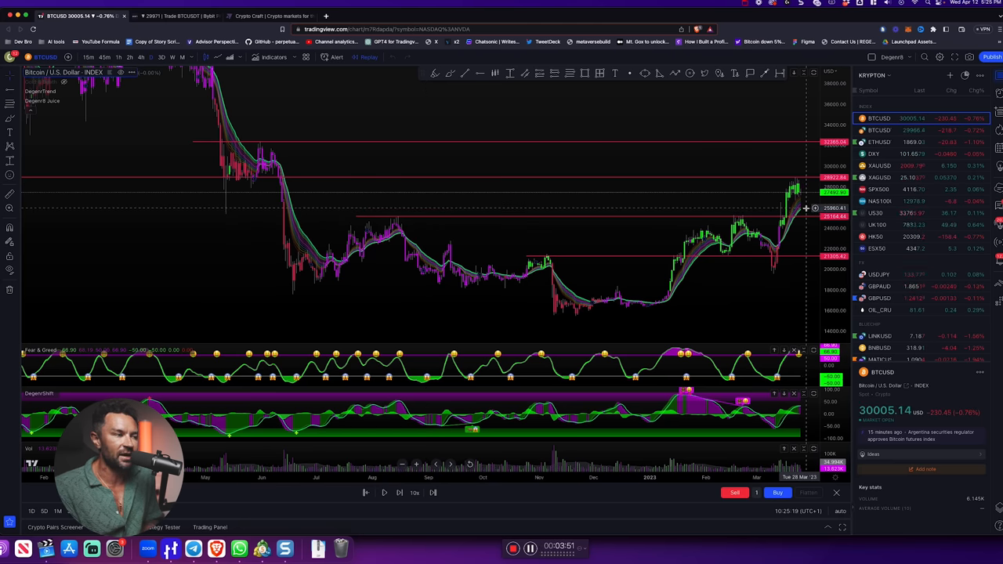
{"action": "mouse_move", "coordinate": [658, 299]}
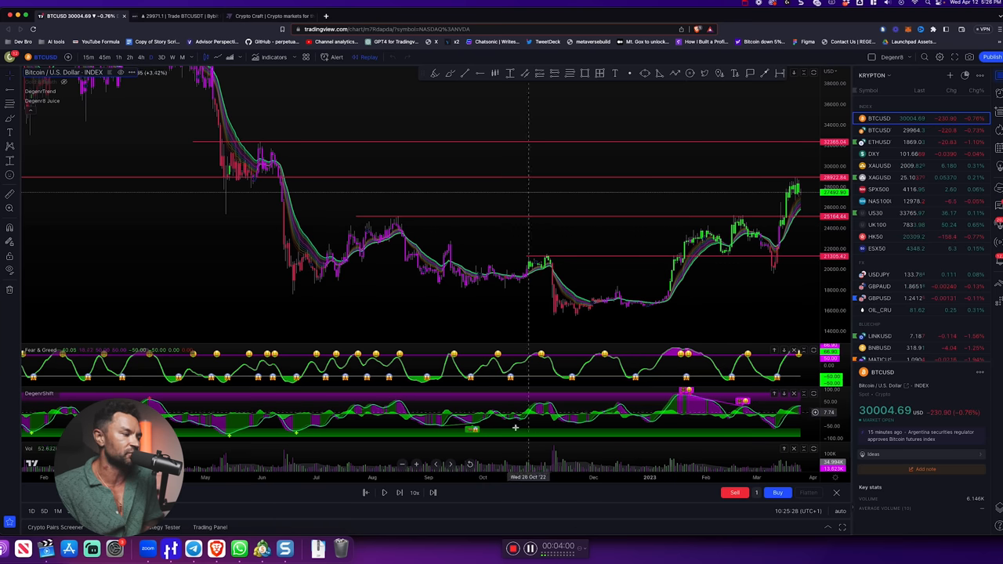
Step: Mark BTC's earlier multi-year support zones in green, then switch to the Crypto Craft page
{"action": "left_click", "coordinate": [398, 492]}
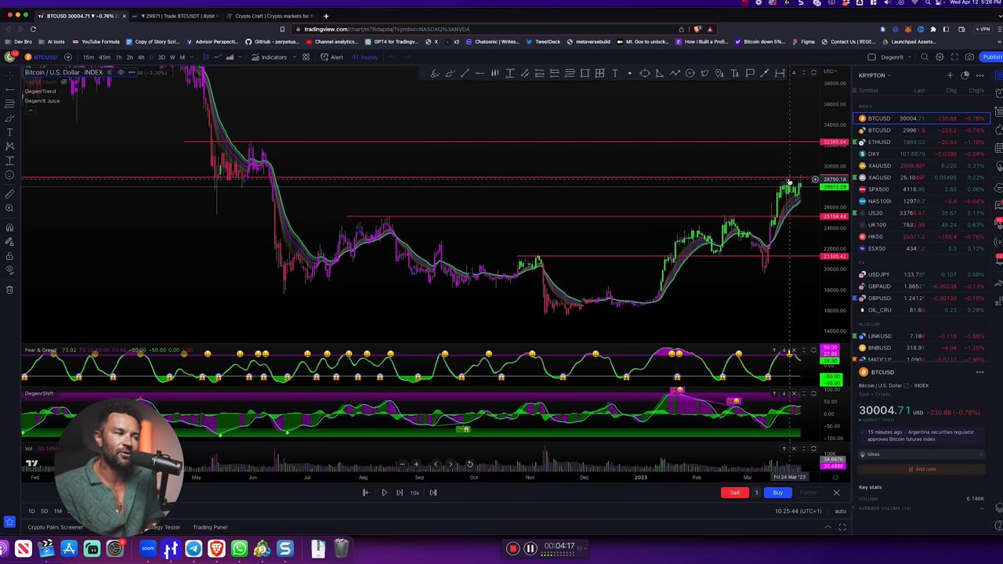
{"action": "mouse_move", "coordinate": [803, 166]}
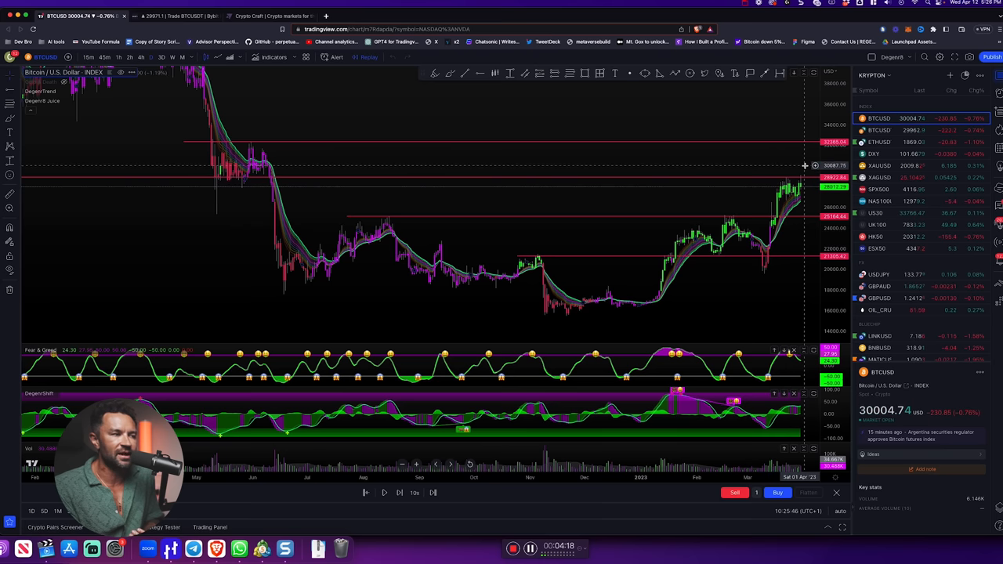
{"action": "mouse_move", "coordinate": [650, 320]}
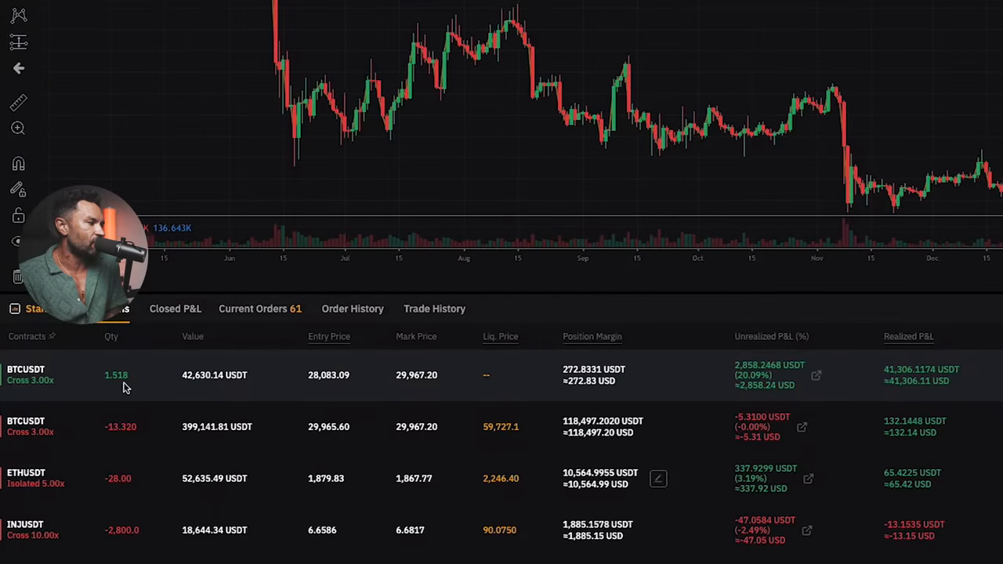
{"action": "double_click", "coordinate": [116, 374]}
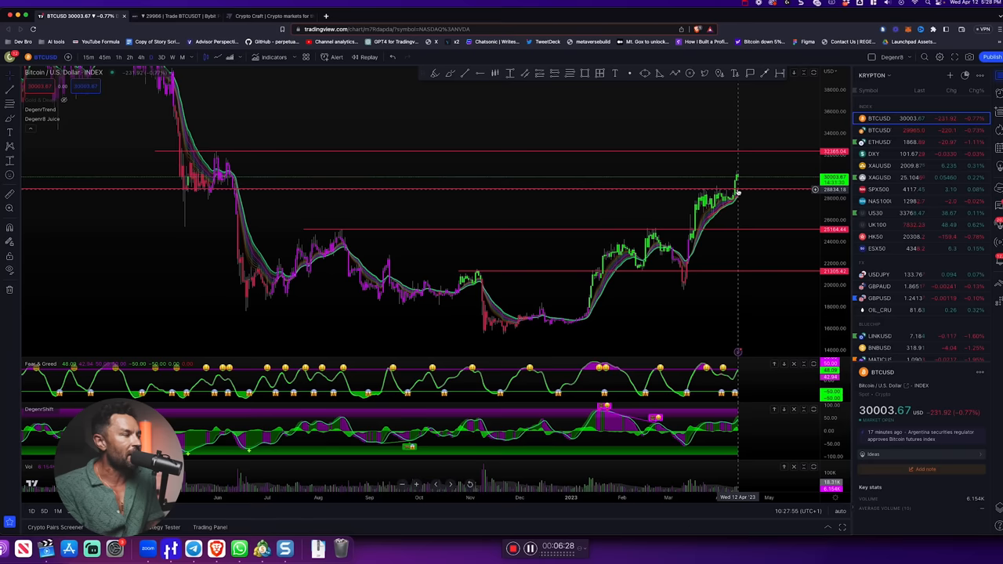
{"action": "mouse_move", "coordinate": [733, 180]}
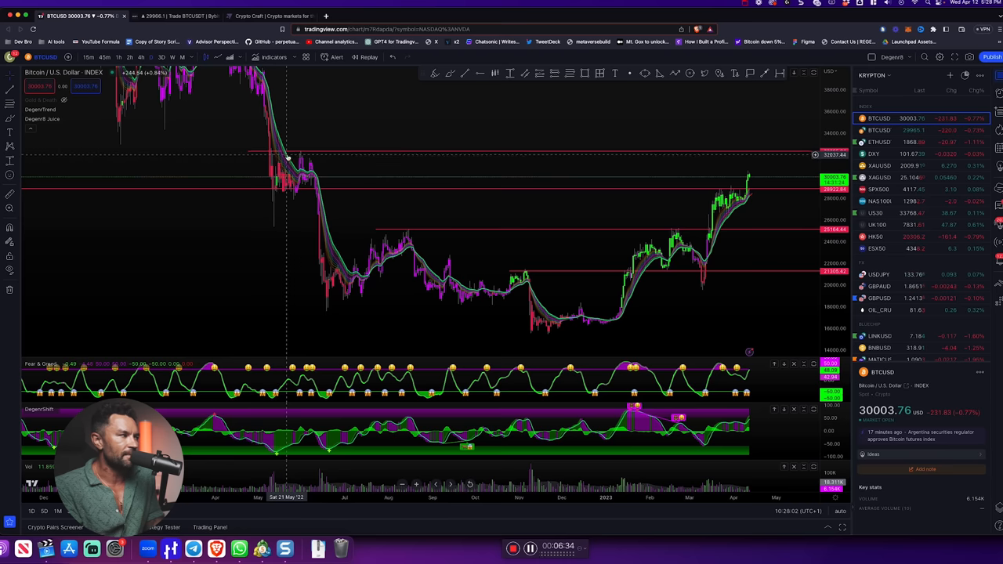
{"action": "mouse_move", "coordinate": [312, 153]}
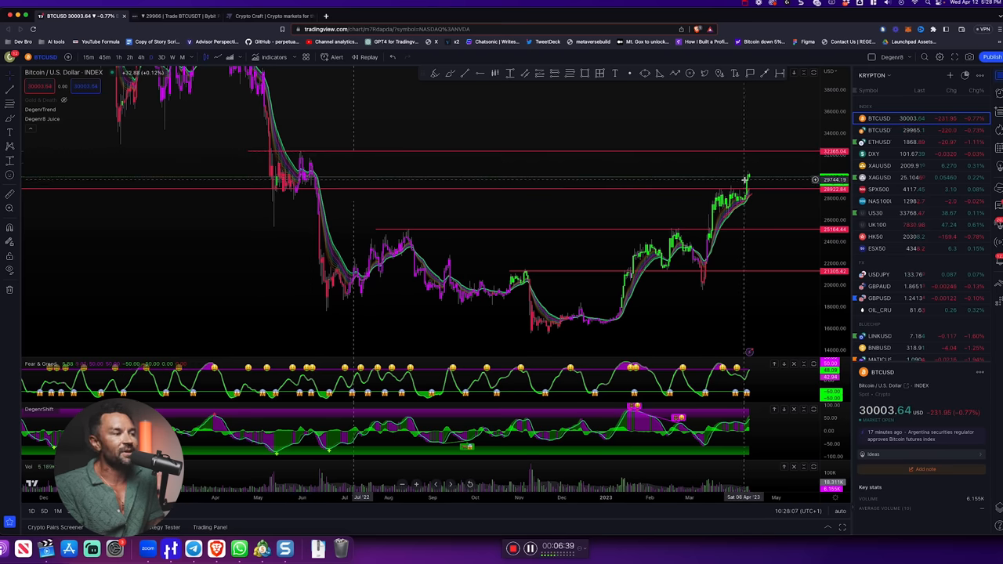
{"action": "mouse_move", "coordinate": [755, 175]}
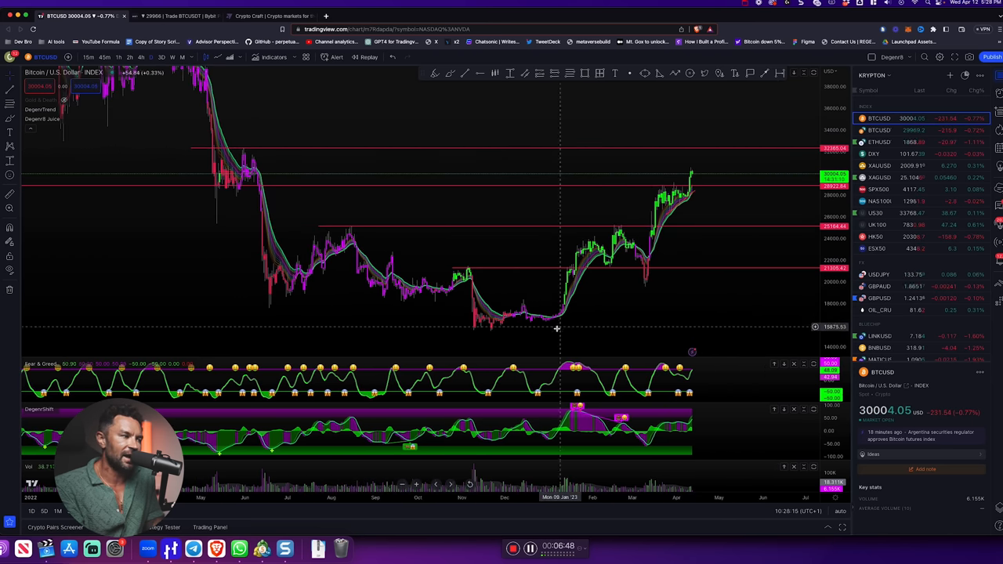
{"action": "mouse_move", "coordinate": [702, 190]}
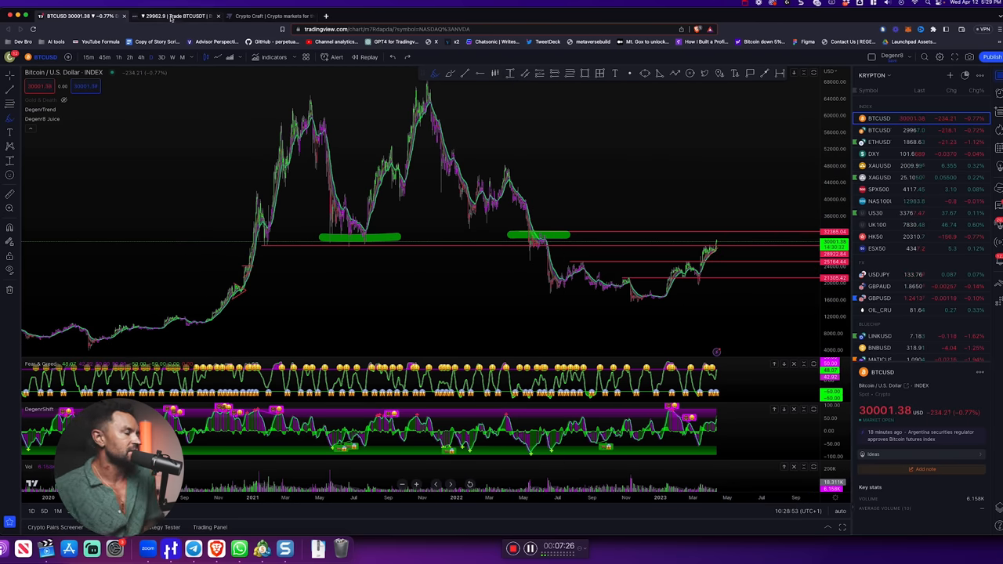
{"action": "left_click", "coordinate": [180, 16]}
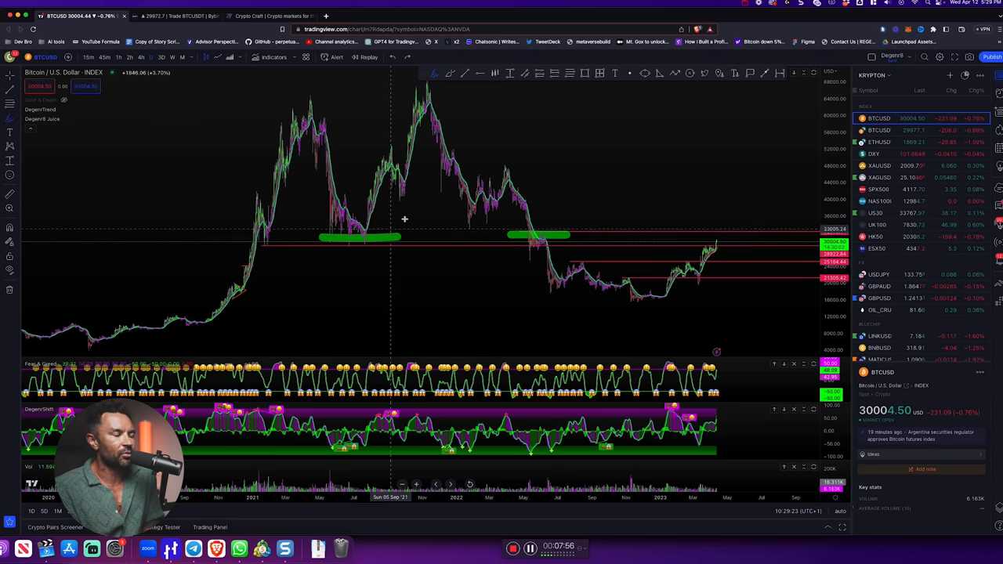
{"action": "mouse_move", "coordinate": [718, 235]}
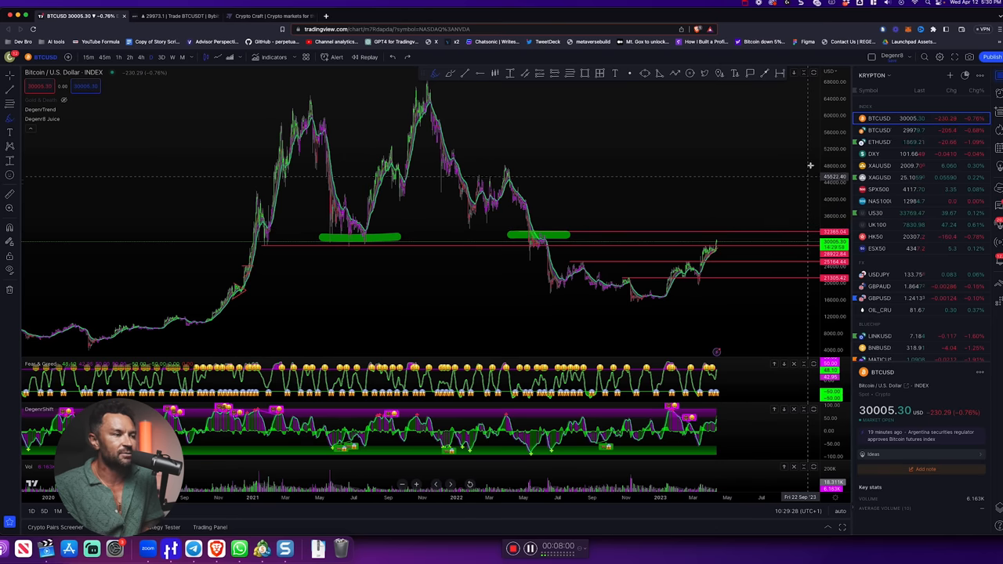
{"action": "mouse_move", "coordinate": [258, 16]}
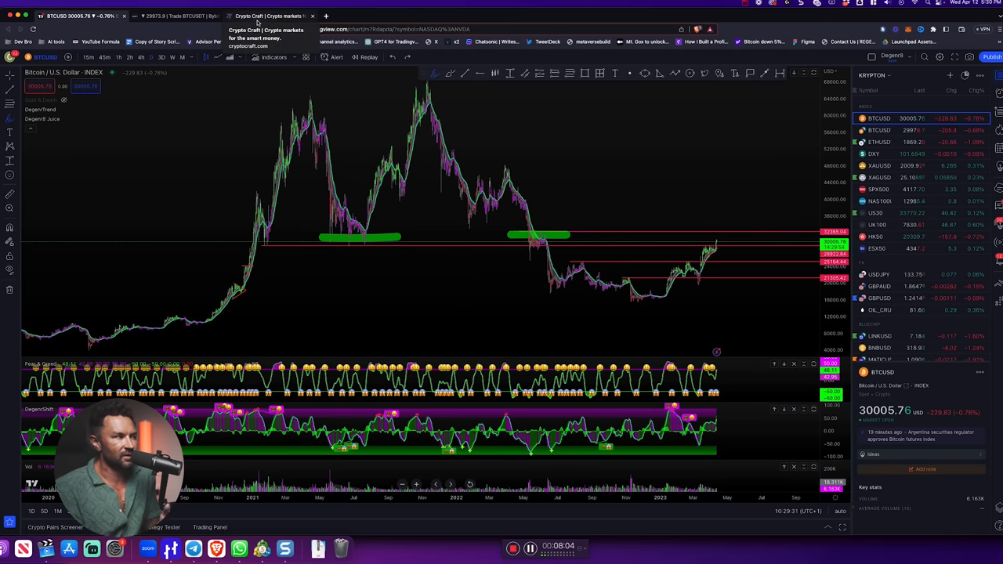
{"action": "left_click", "coordinate": [269, 16]}
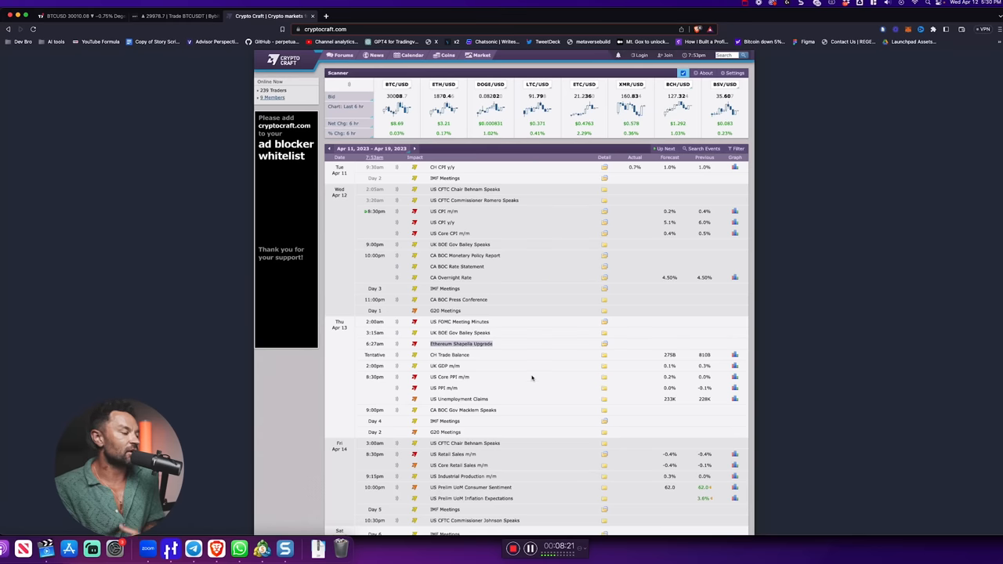
Step: Review Crypto Craft's Apr 12–14 calendar with US CPI and PPI, then return to the Bitcoin perpetual chart
{"action": "left_click", "coordinate": [174, 15]}
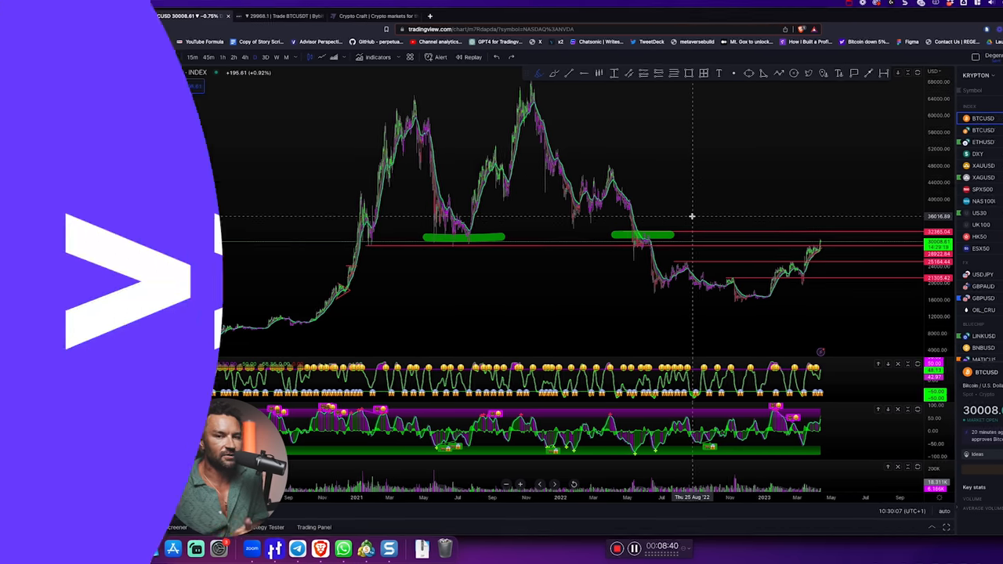
{"action": "left_click", "coordinate": [267, 15]}
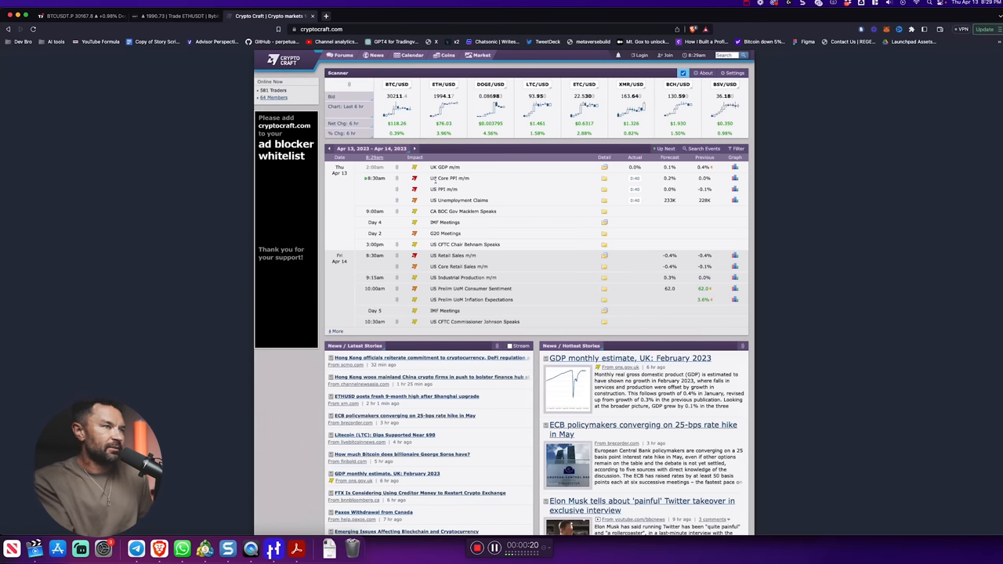
{"action": "left_click", "coordinate": [82, 16]}
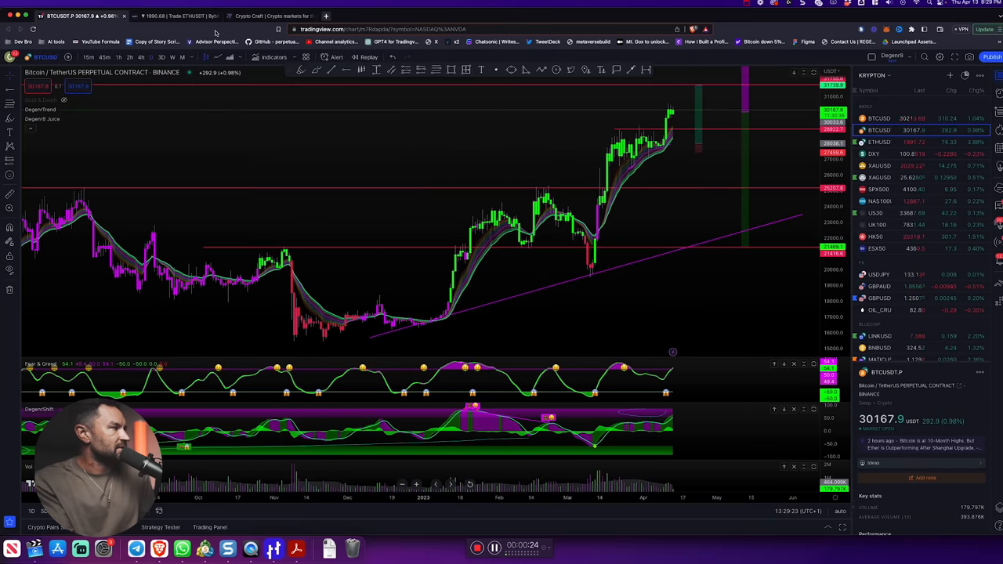
{"action": "mouse_move", "coordinate": [666, 112]}
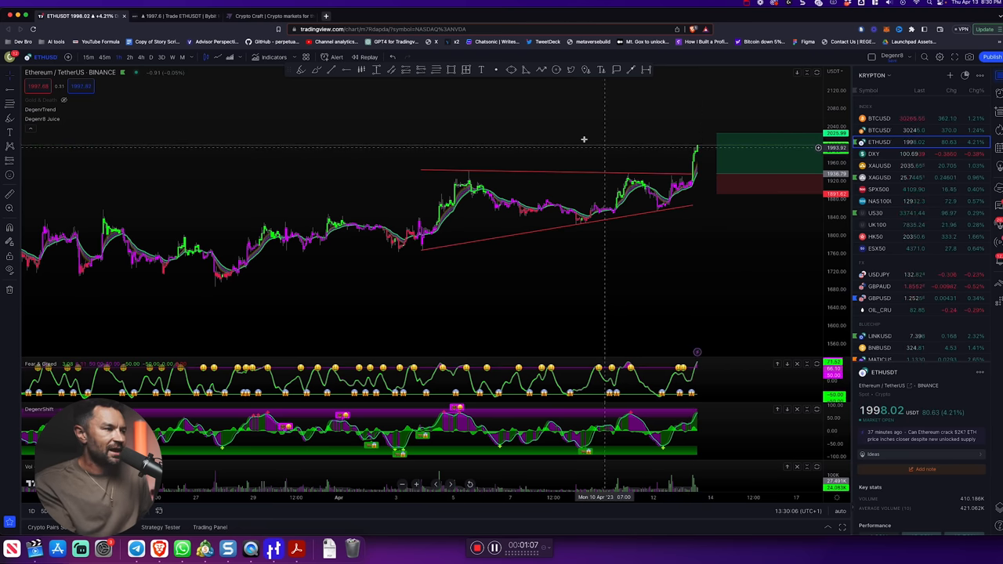
{"action": "mouse_move", "coordinate": [629, 153]}
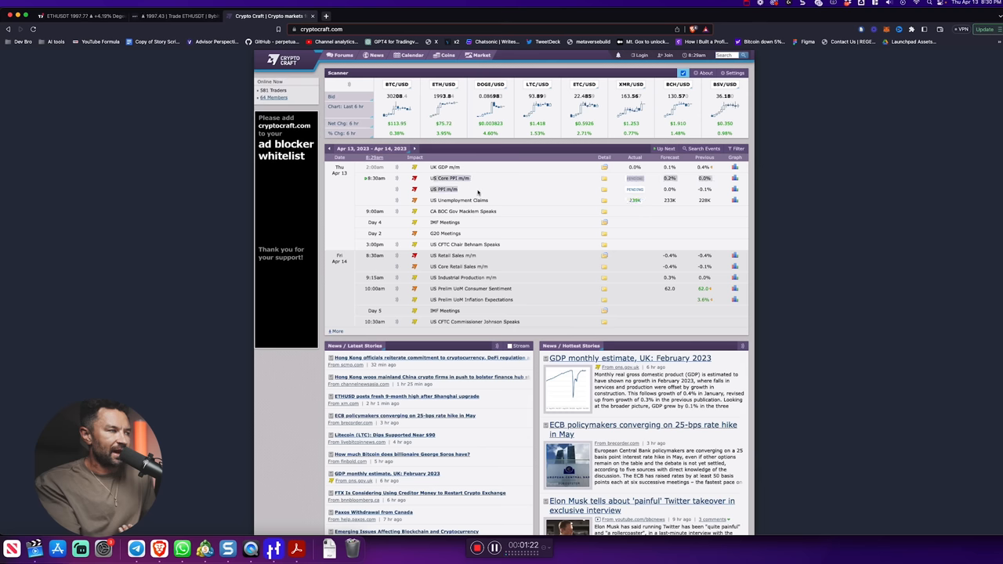
Step: Return to TradingView's ETHUSDT breakout chart and switch it to the US Nas 100 index
{"action": "left_click", "coordinate": [175, 16]}
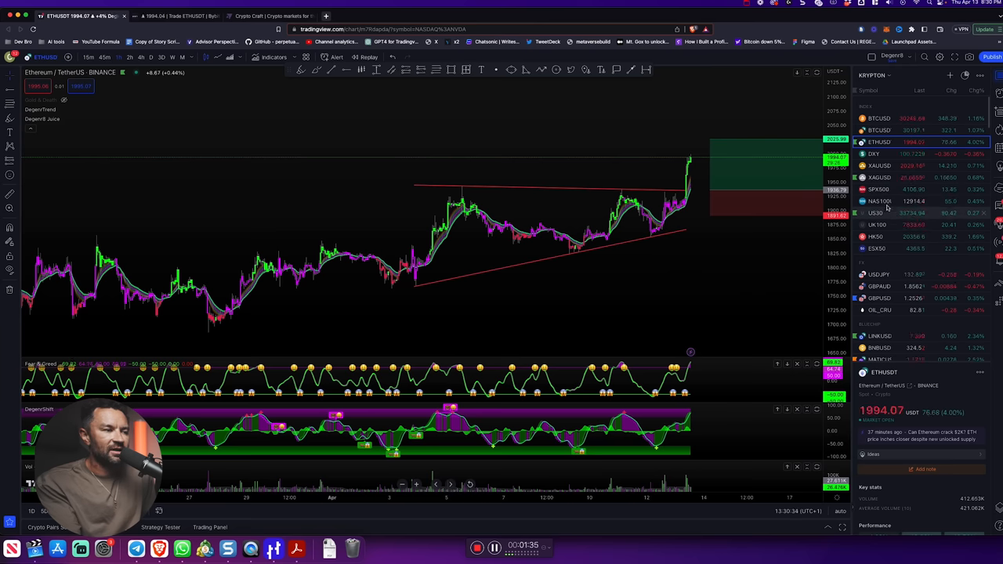
{"action": "left_click", "coordinate": [877, 201]}
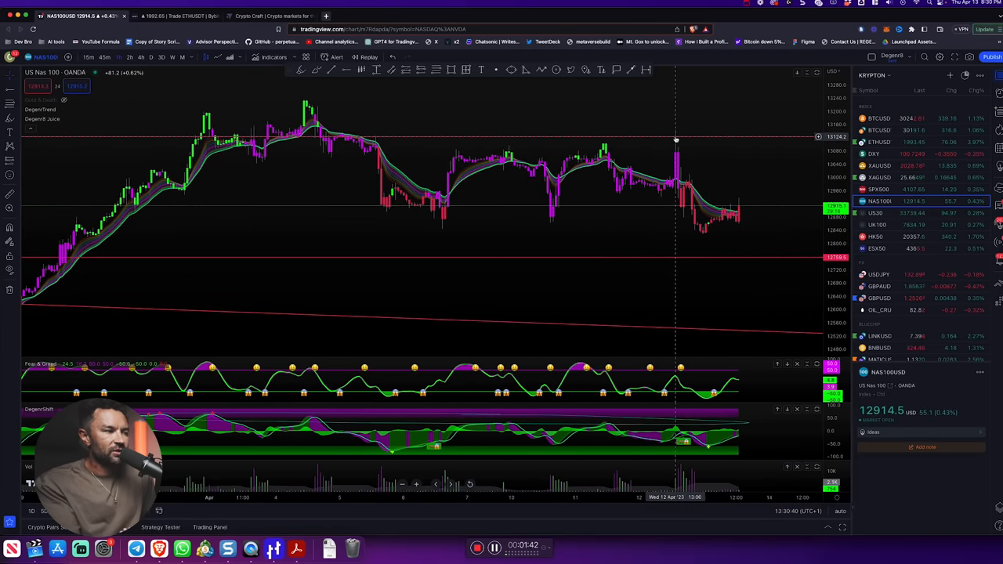
{"action": "mouse_move", "coordinate": [677, 189]}
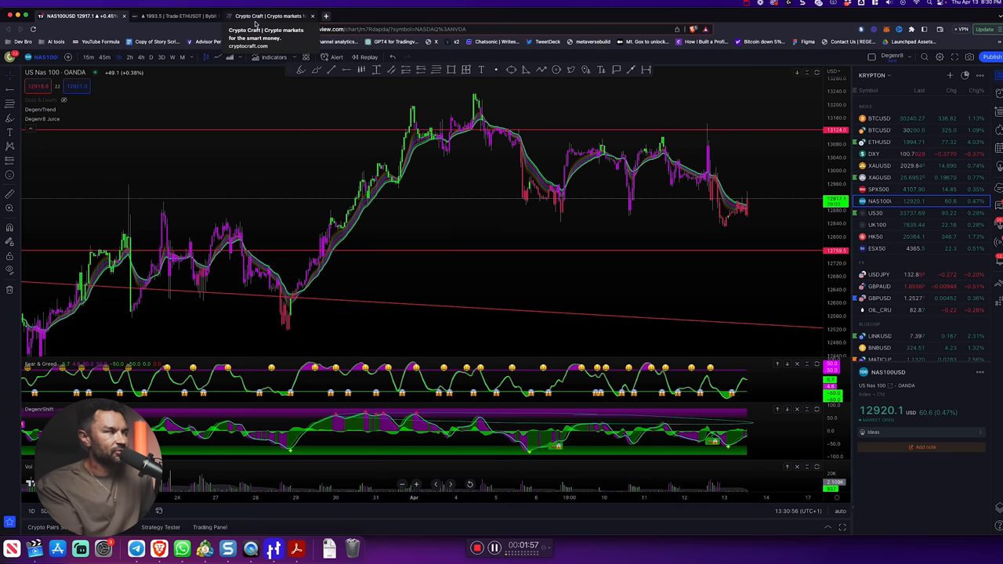
Step: Leave the US Nas 100 chart for the Crypto Craft economic calendar
{"action": "left_click", "coordinate": [269, 16]}
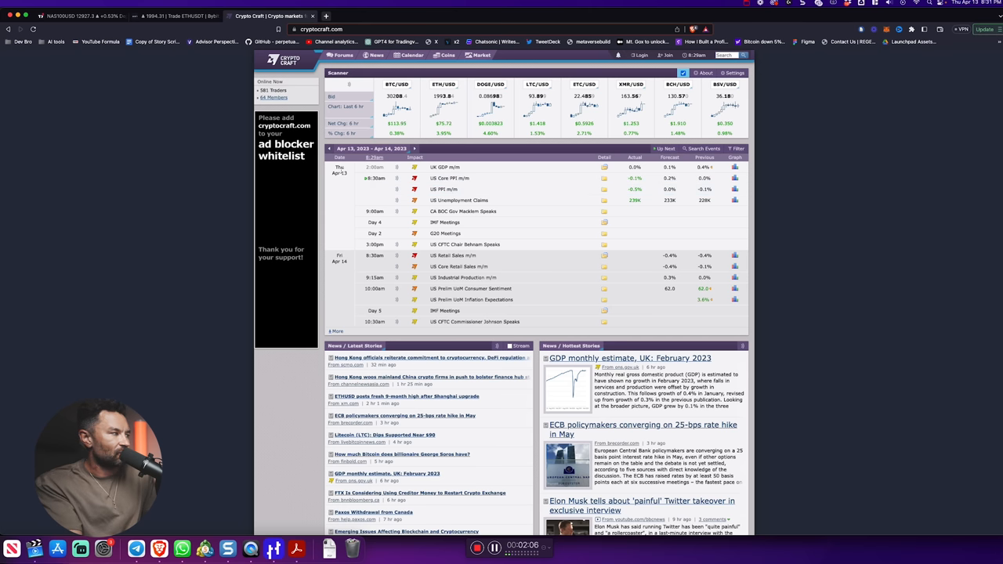
Step: Show Bybit's positions table with the ETHUSDT profit near 3,041 USDT and the BTCUSDT positions
{"action": "left_click", "coordinate": [82, 16]}
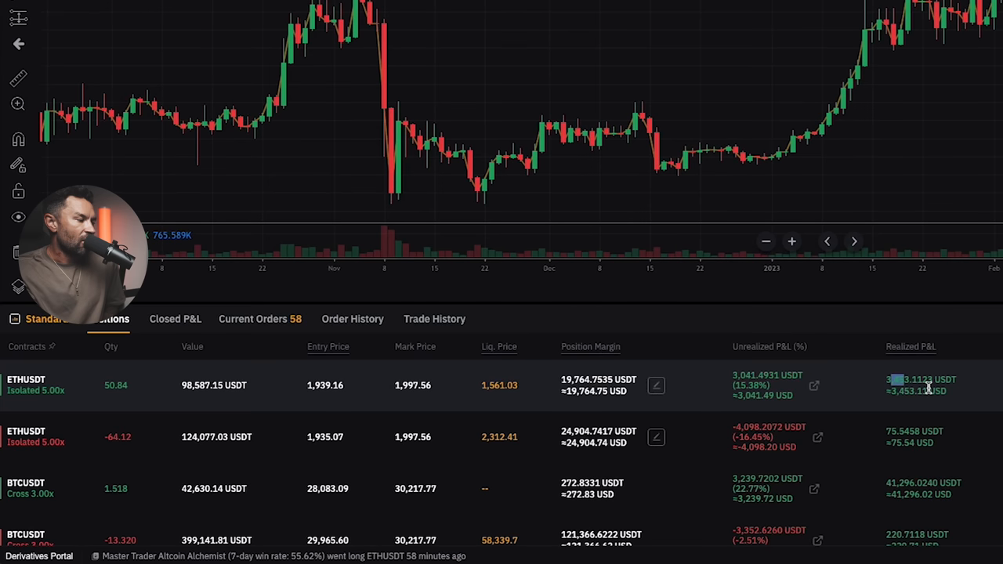
{"action": "mouse_move", "coordinate": [736, 384]}
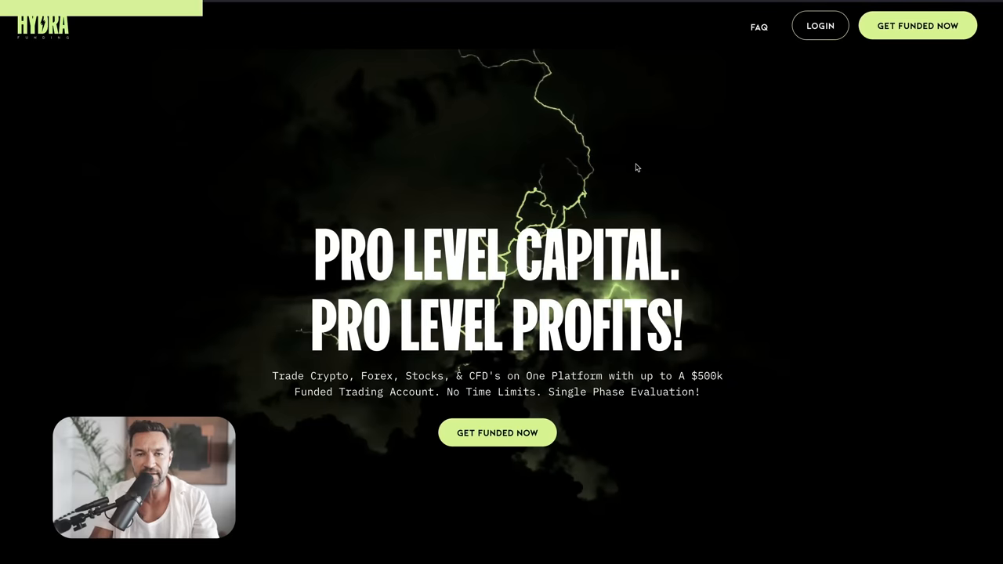
Step: Scroll the Hydra Funding homepage from the hero banner down to the Easy 3-Step Process section
{"action": "scroll", "scroll_direction": "down", "scroll_amount": 3}
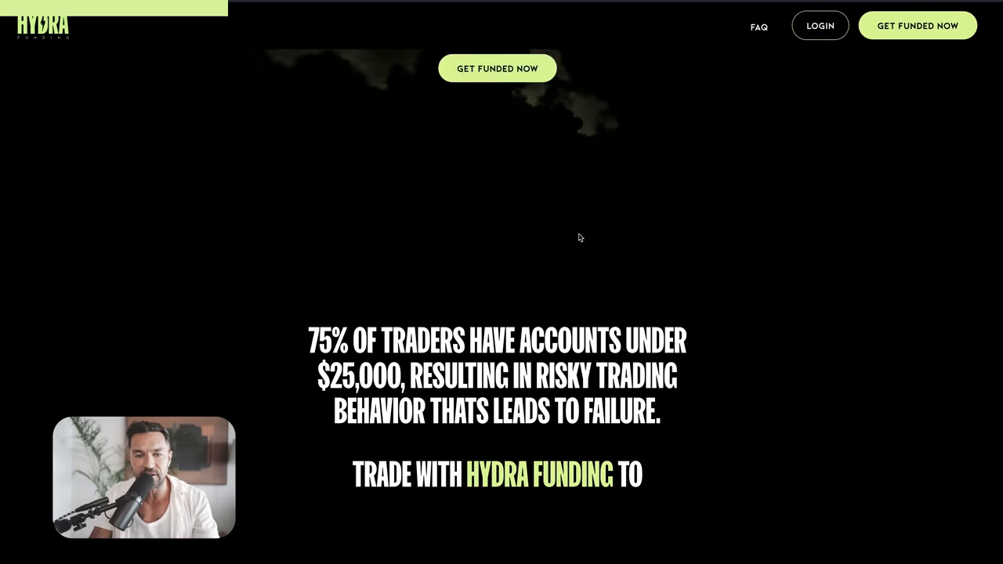
{"action": "scroll", "scroll_direction": "down", "scroll_amount": 3}
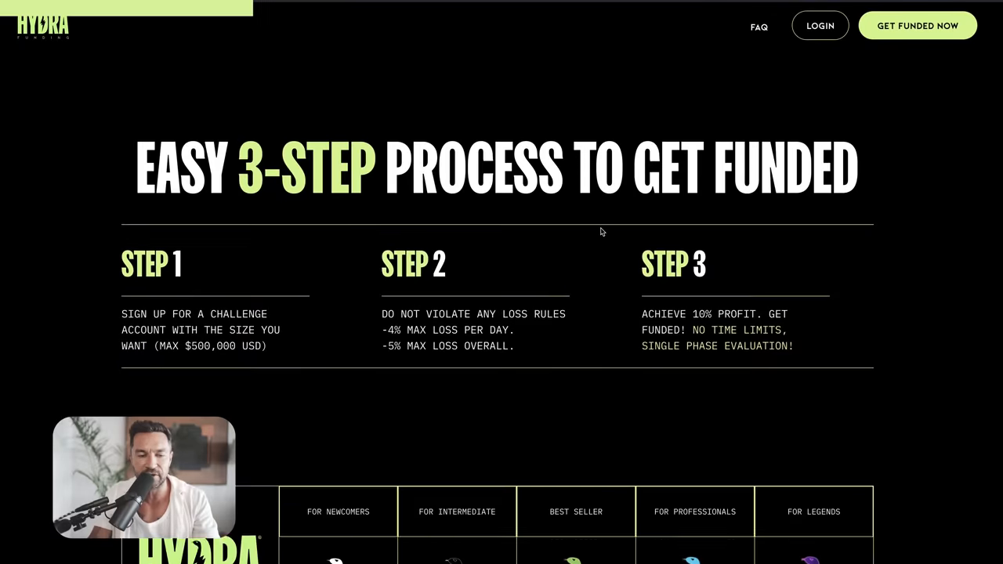
{"action": "scroll", "scroll_direction": "down", "scroll_amount": 3}
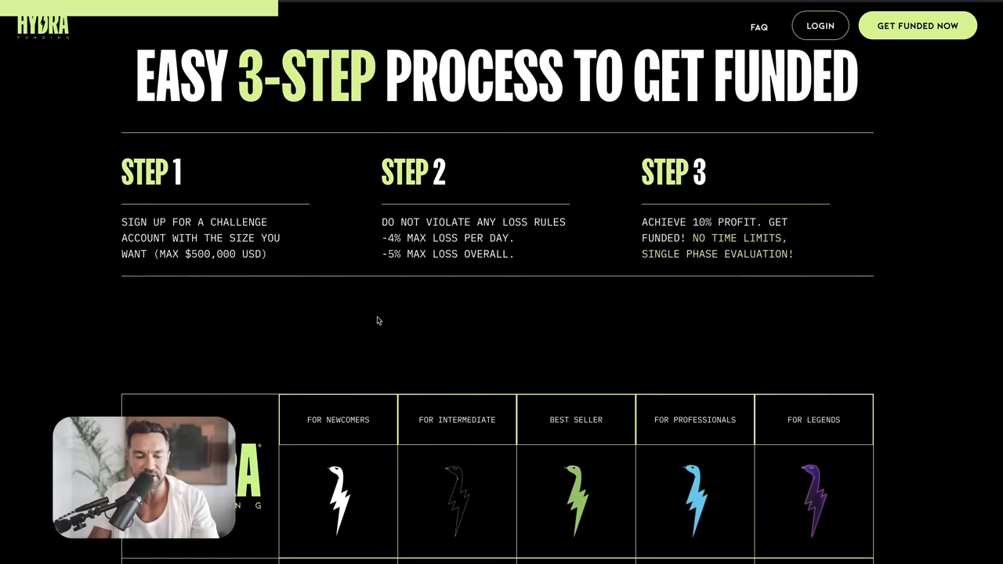
{"action": "scroll", "scroll_direction": "down", "scroll_amount": 3}
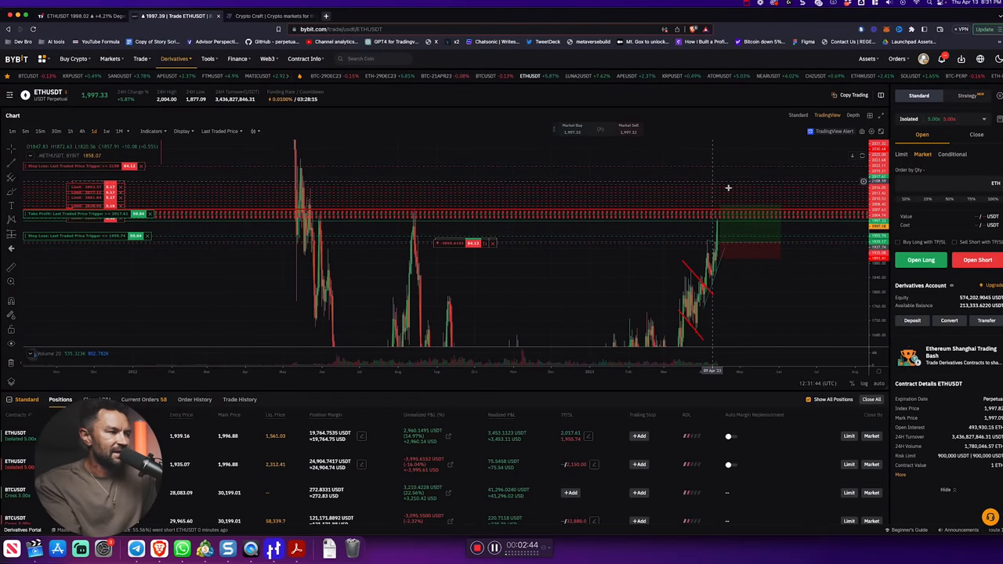
{"action": "mouse_move", "coordinate": [765, 289]}
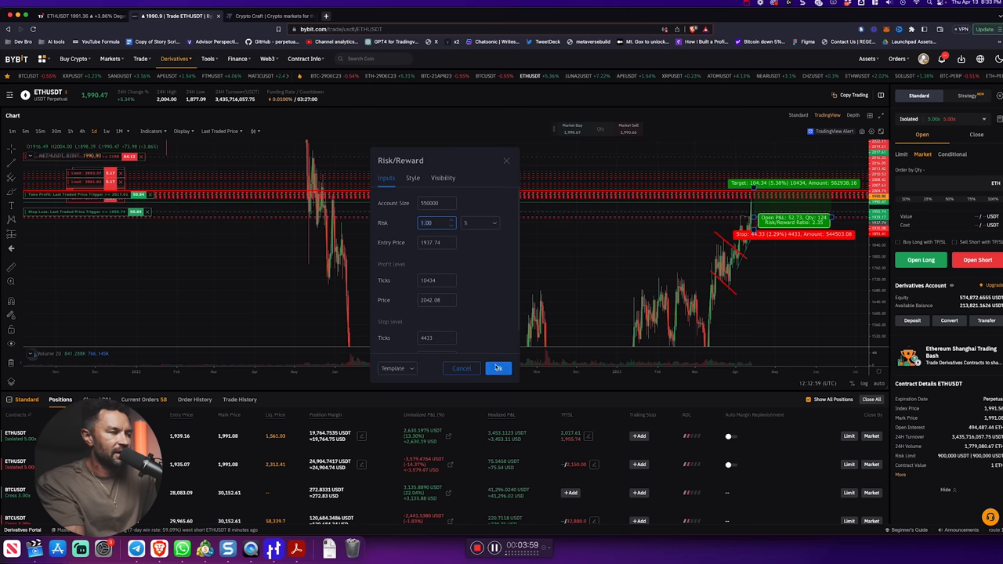
{"action": "mouse_move", "coordinate": [508, 304]}
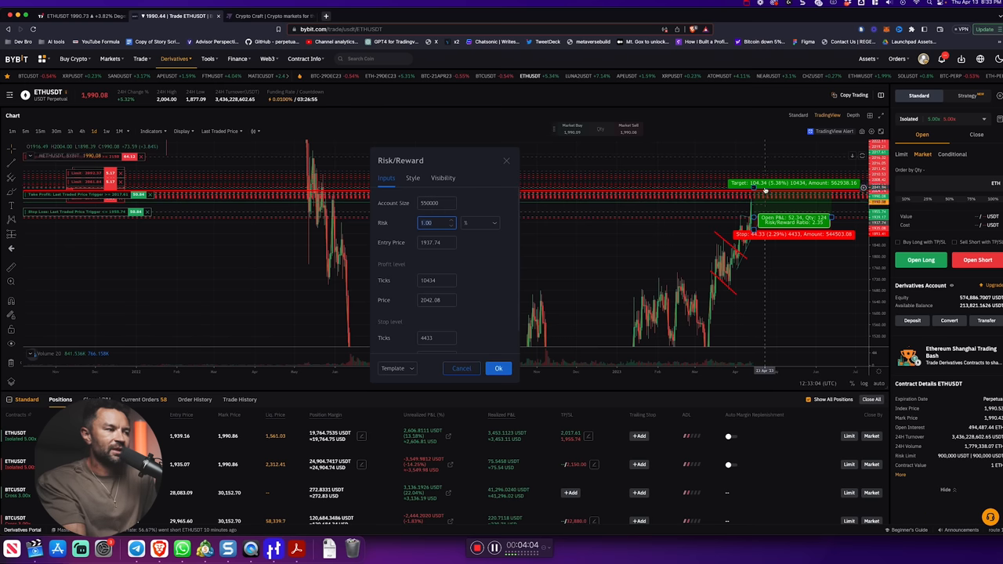
{"action": "mouse_move", "coordinate": [552, 232]}
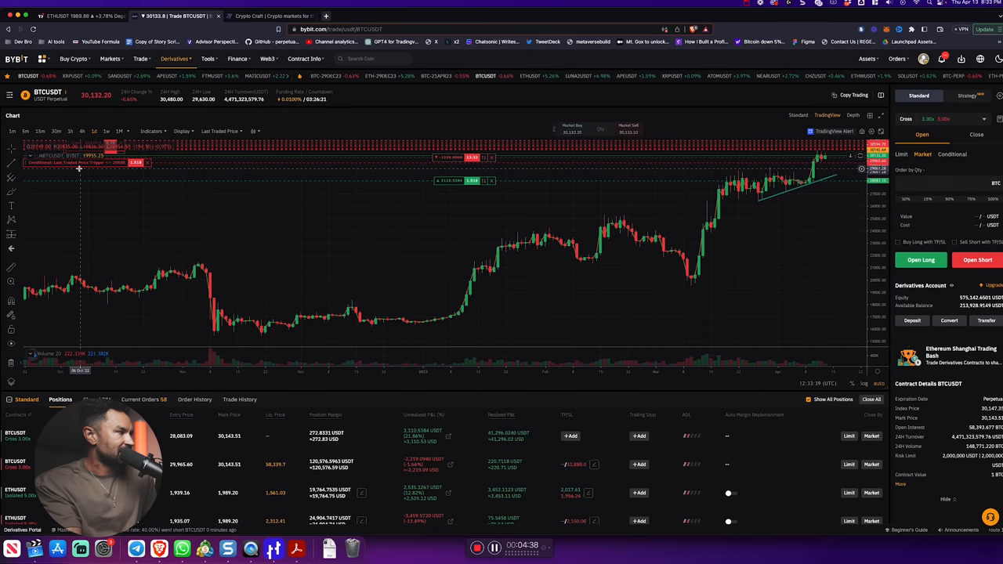
{"action": "mouse_move", "coordinate": [805, 164]}
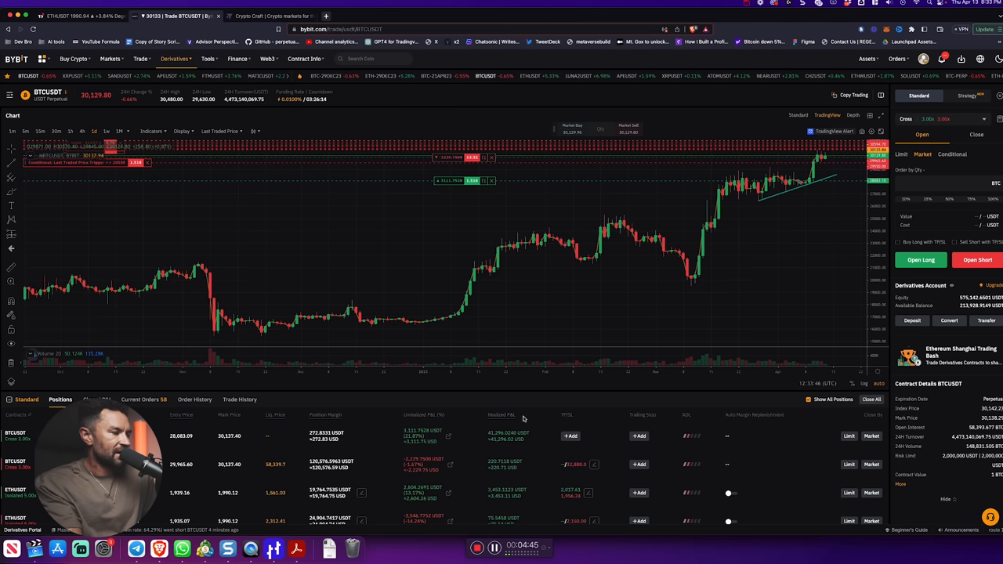
{"action": "mouse_move", "coordinate": [818, 165]}
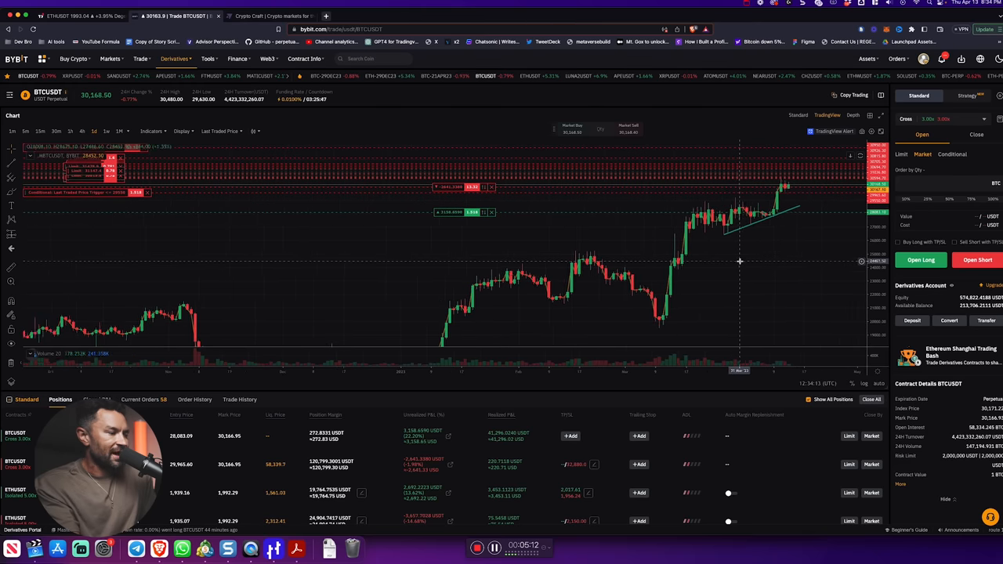
Step: Leave Bybit's BTCUSDT chart for the Crypto Craft economic calendar and news page
{"action": "left_click", "coordinate": [270, 16]}
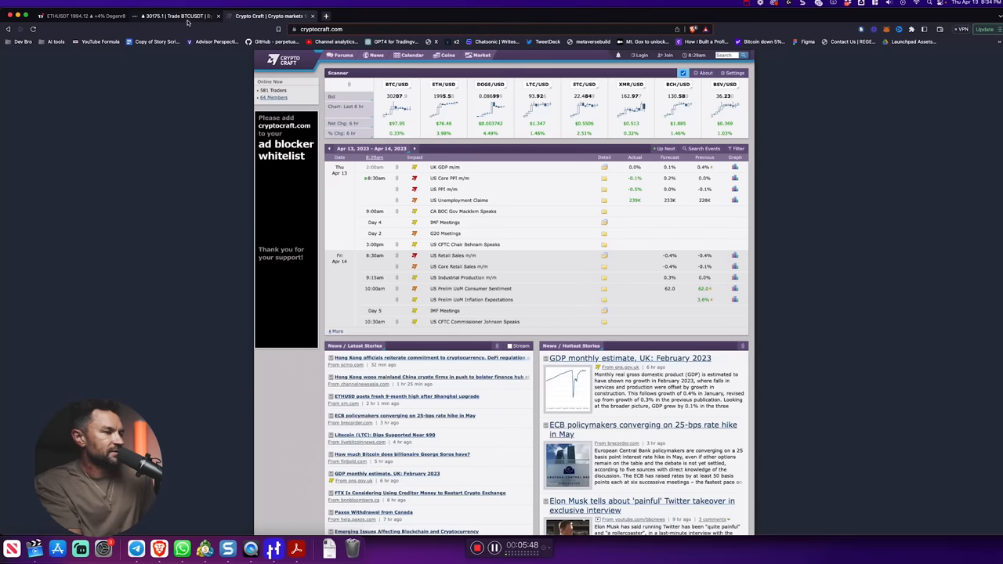
Step: Return to Bybit's ETHUSDT perpetual chart breaking above its trend channel near 1,995
{"action": "left_click", "coordinate": [176, 16]}
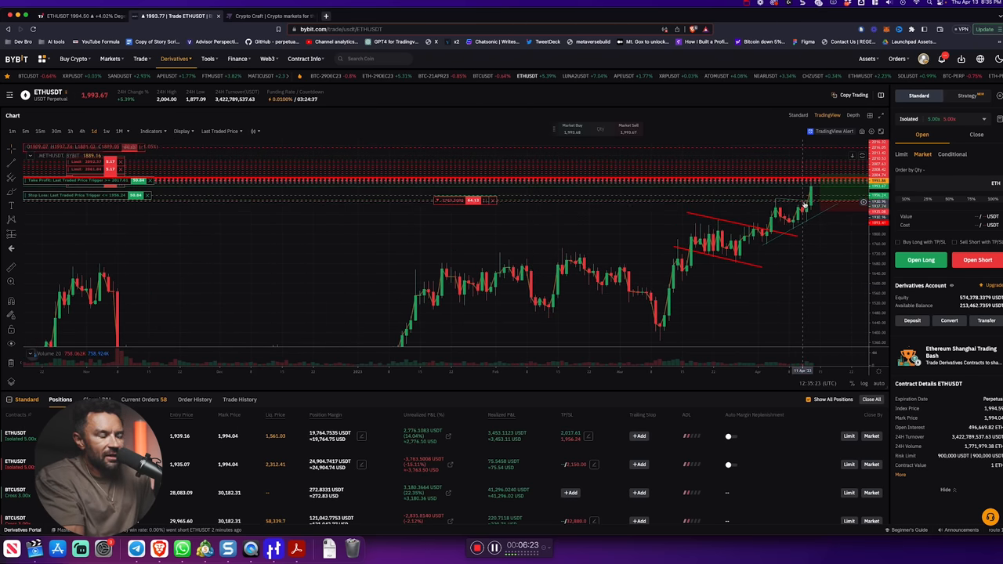
{"action": "mouse_move", "coordinate": [791, 232]}
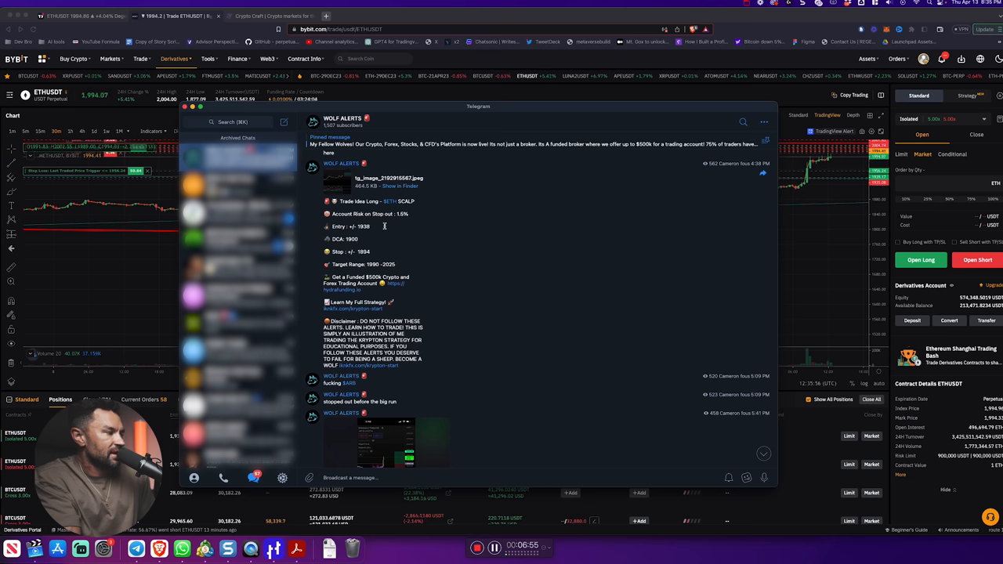
Step: Select the WOLF ALERTS Telegram channel to read the ETH scalp idea's entry, stop and targets
{"action": "double_click", "coordinate": [351, 239]}
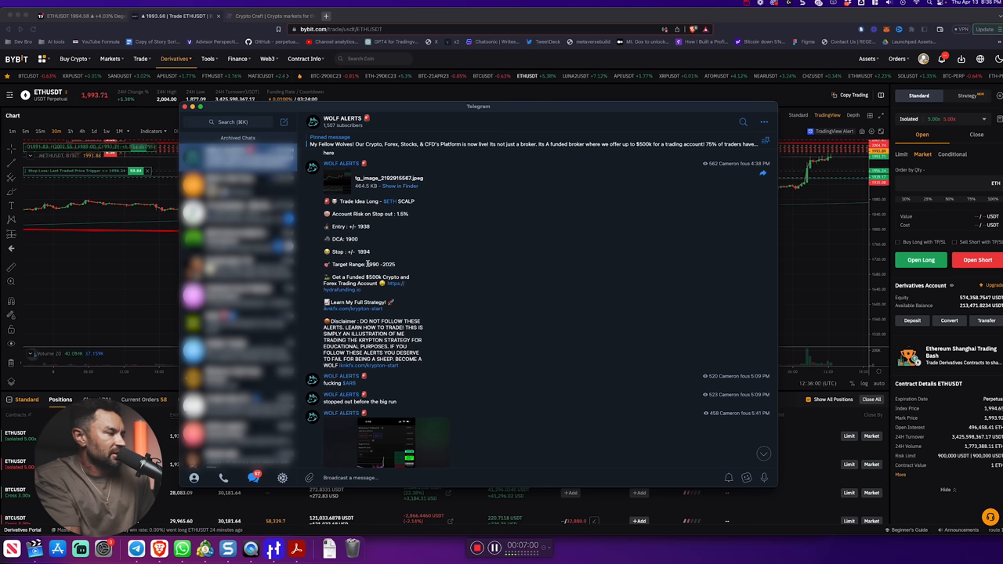
{"action": "mouse_move", "coordinate": [426, 268]}
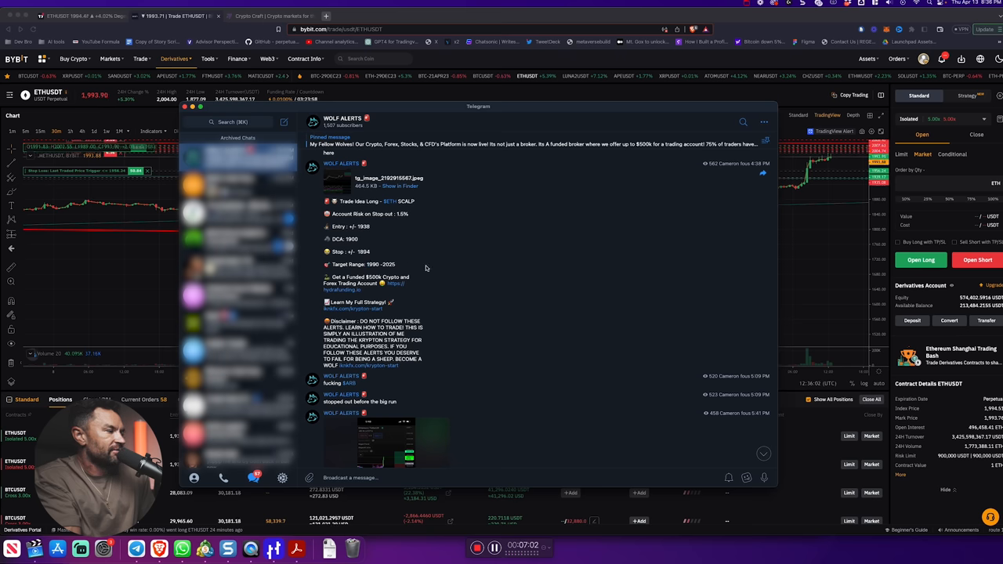
{"action": "mouse_move", "coordinate": [369, 194]}
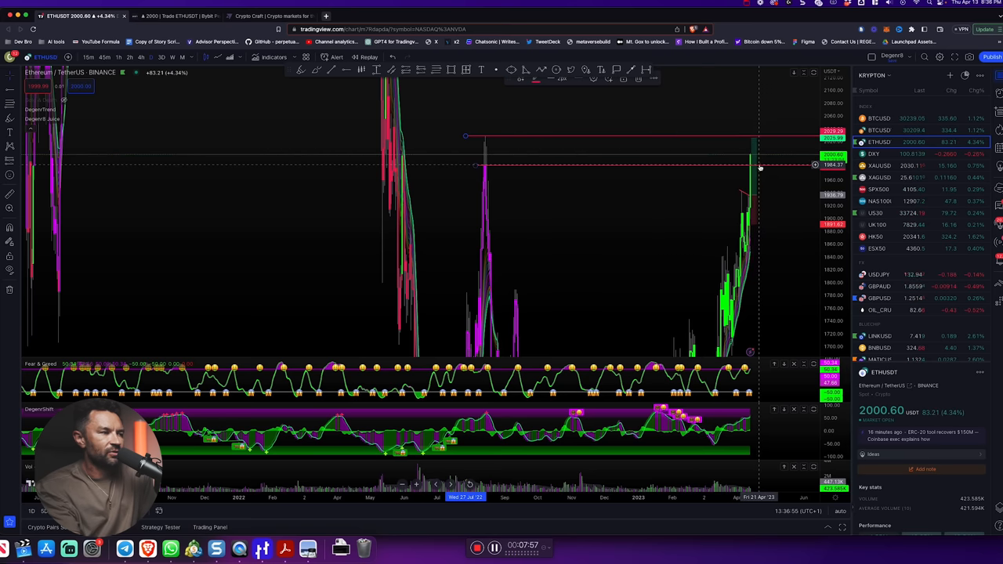
{"action": "mouse_move", "coordinate": [505, 229]}
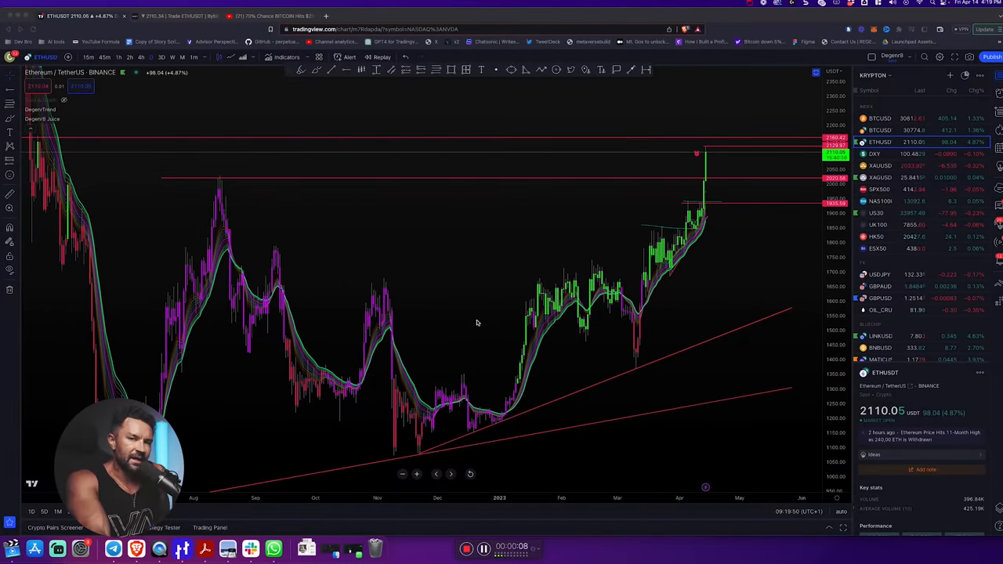
{"action": "mouse_move", "coordinate": [592, 192]}
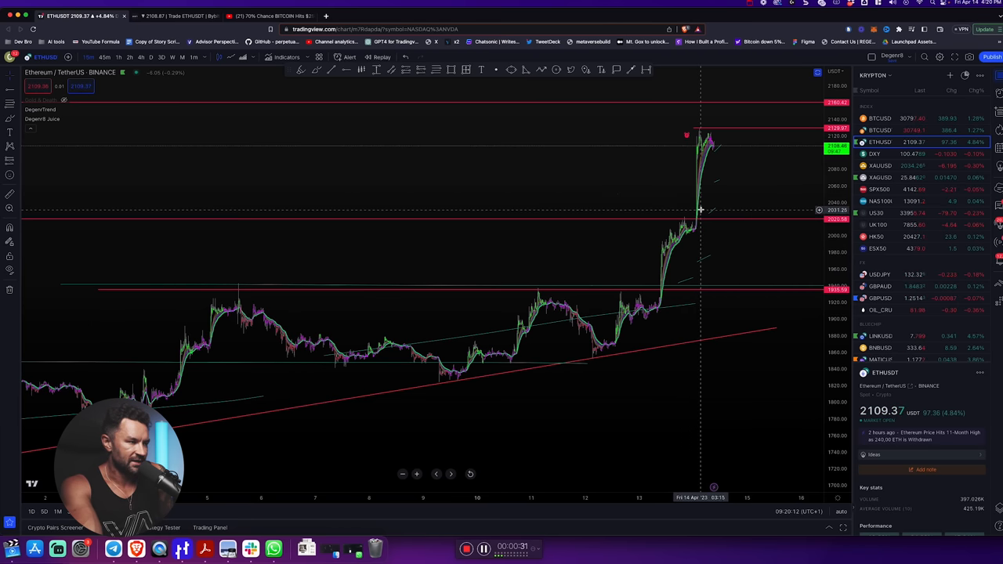
Step: Zoom the ETHUSDT chart into the recent breakout spike with price near 2,108
{"action": "left_click_drag", "start_coordinate": [702, 211], "coordinate": [539, 211]}
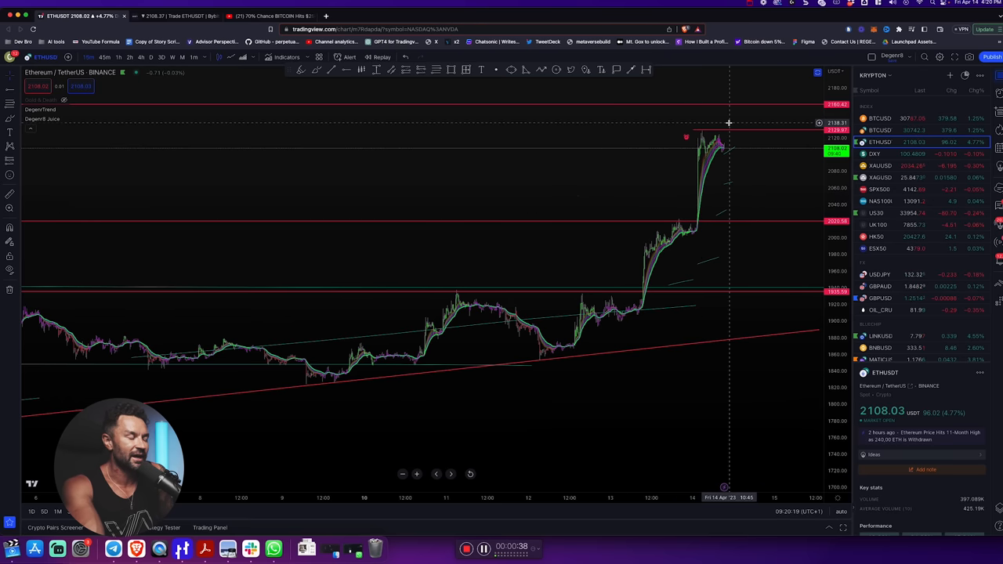
{"action": "mouse_move", "coordinate": [557, 172]}
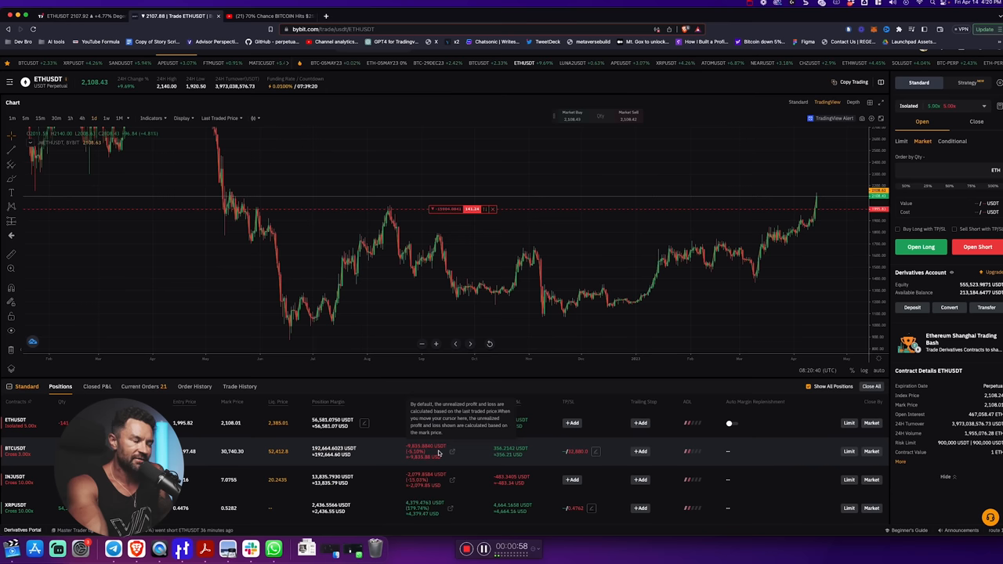
{"action": "mouse_move", "coordinate": [619, 290]}
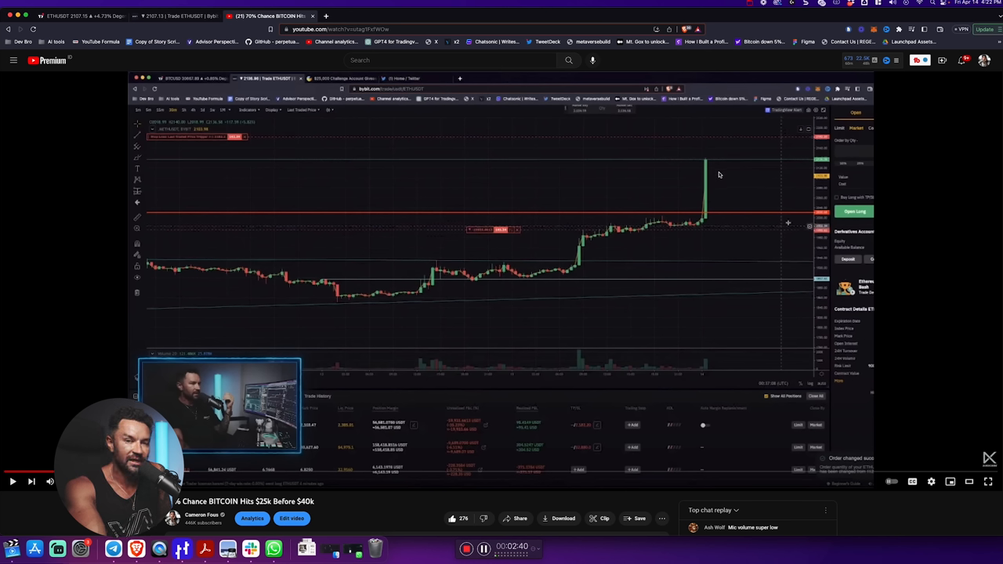
{"action": "mouse_move", "coordinate": [708, 188]}
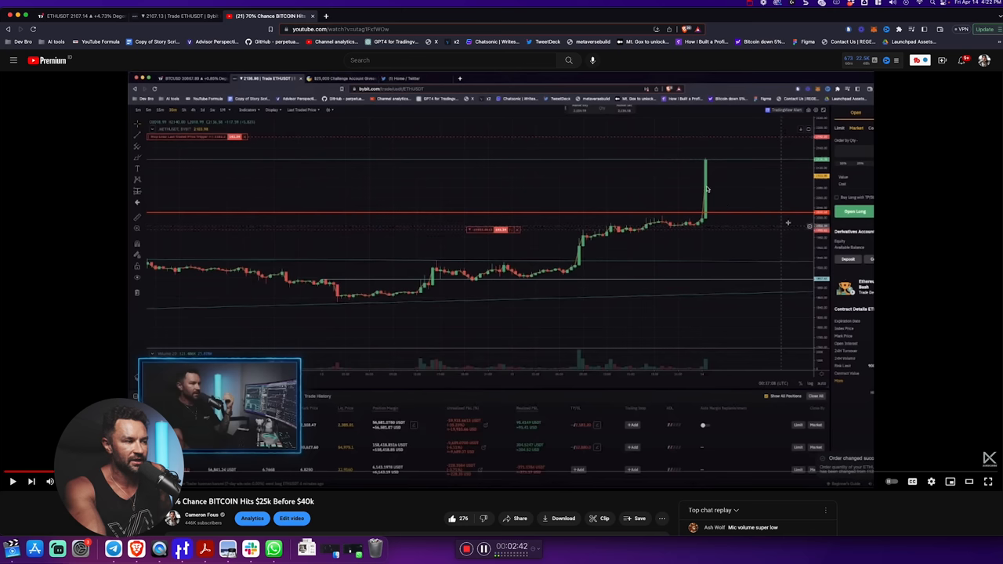
{"action": "mouse_move", "coordinate": [703, 166]}
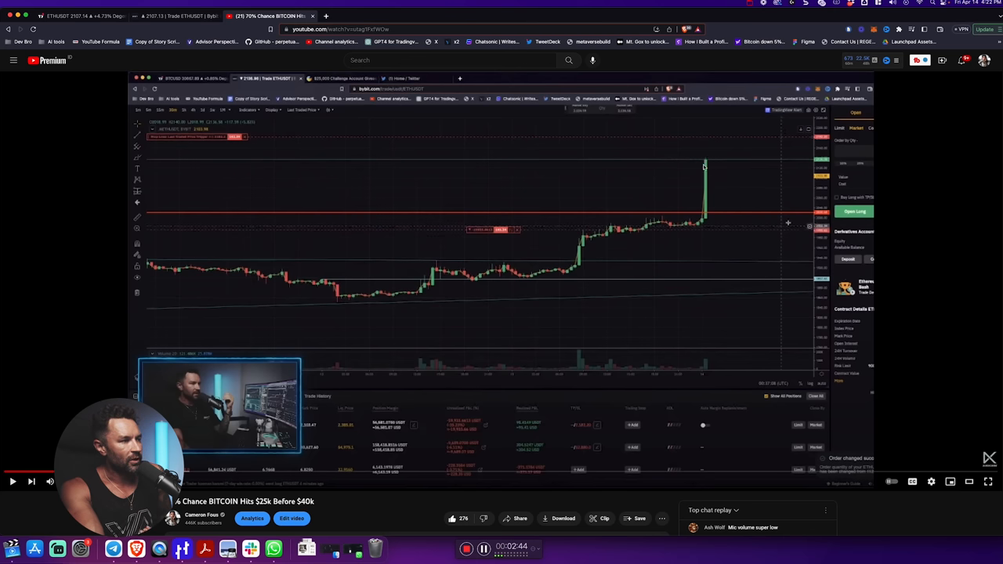
{"action": "mouse_move", "coordinate": [768, 145]}
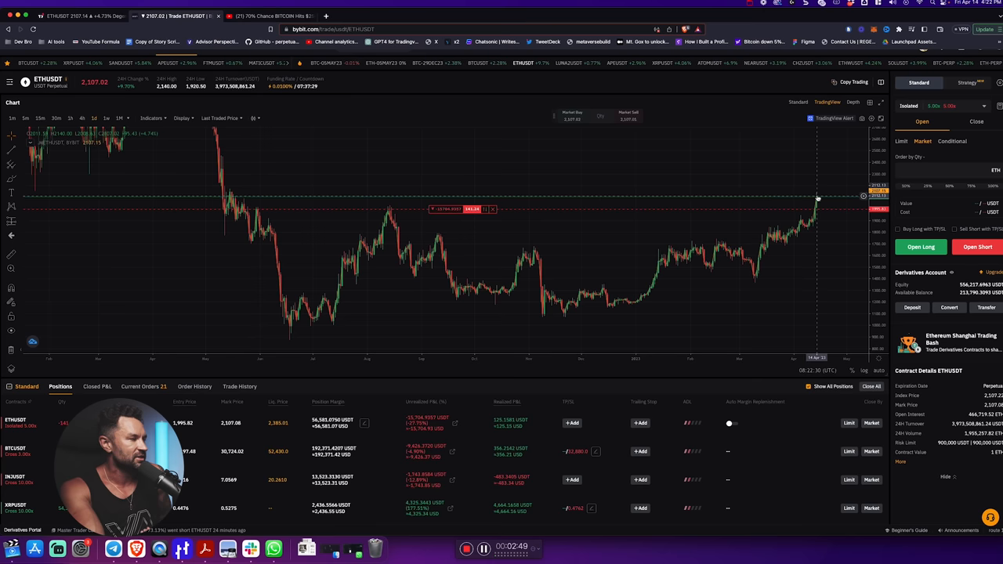
{"action": "mouse_move", "coordinate": [760, 192]}
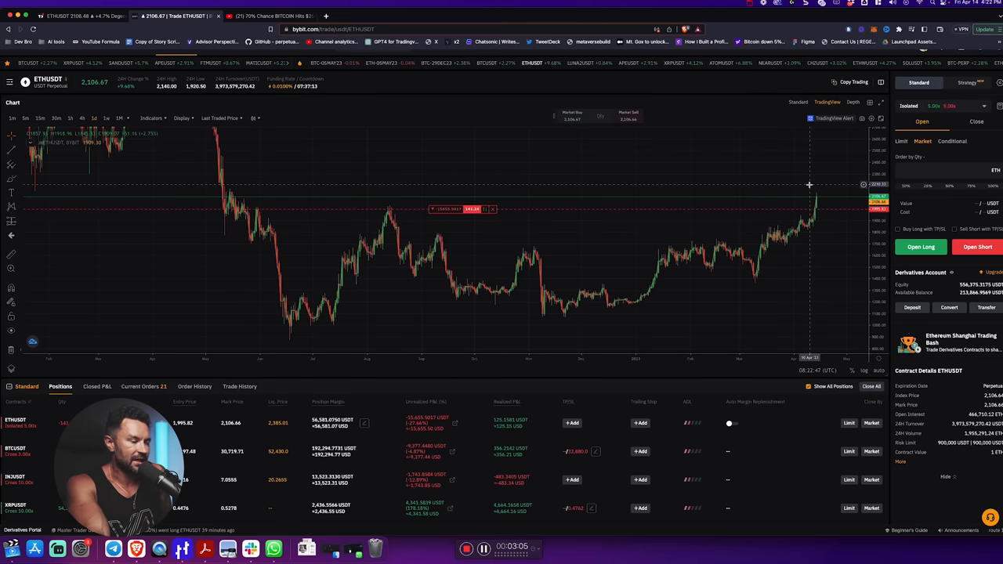
{"action": "mouse_move", "coordinate": [832, 191]}
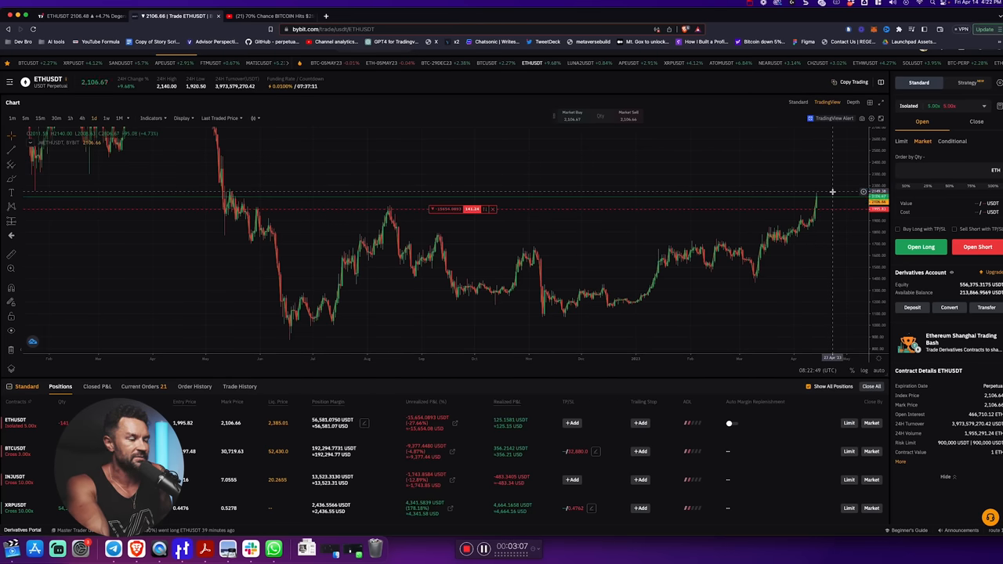
{"action": "mouse_move", "coordinate": [837, 188]}
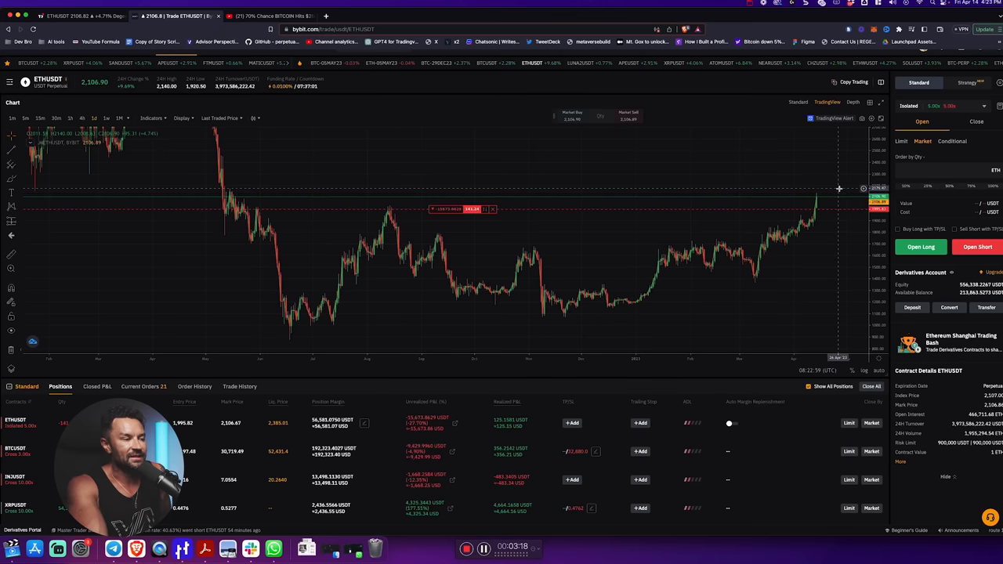
{"action": "mouse_move", "coordinate": [566, 178]}
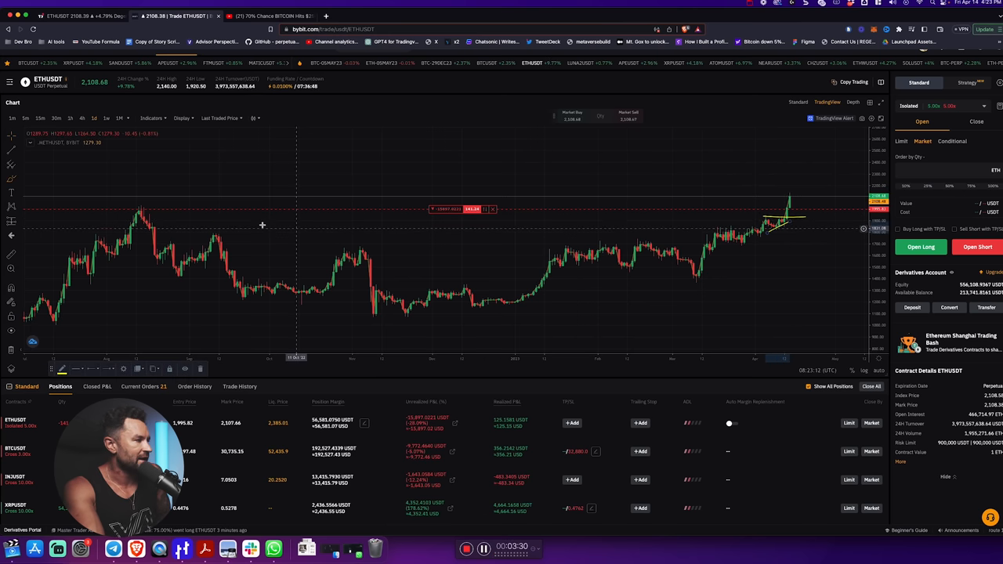
{"action": "mouse_move", "coordinate": [677, 188]}
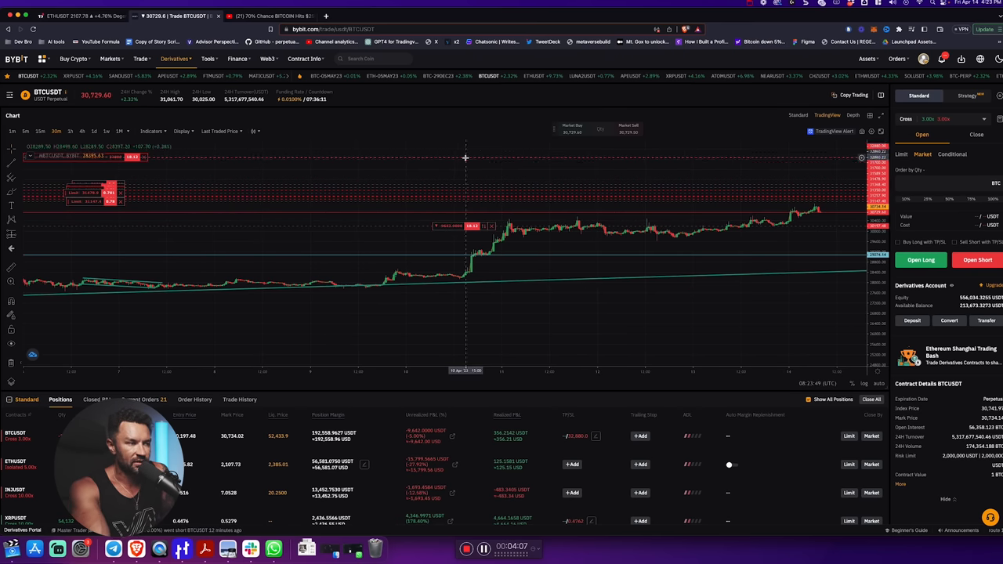
{"action": "mouse_move", "coordinate": [706, 279]}
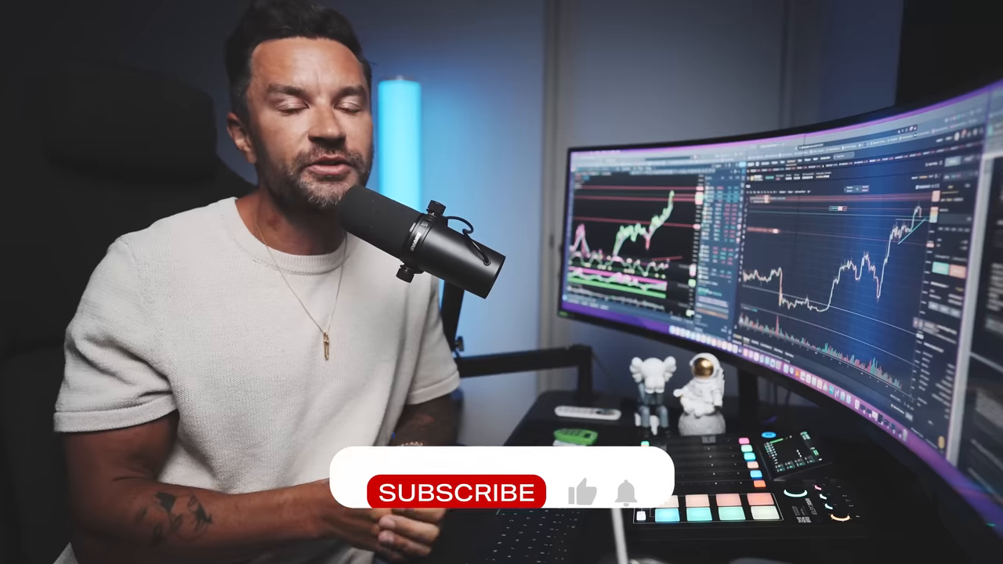
{"action": "left_click", "coordinate": [461, 492]}
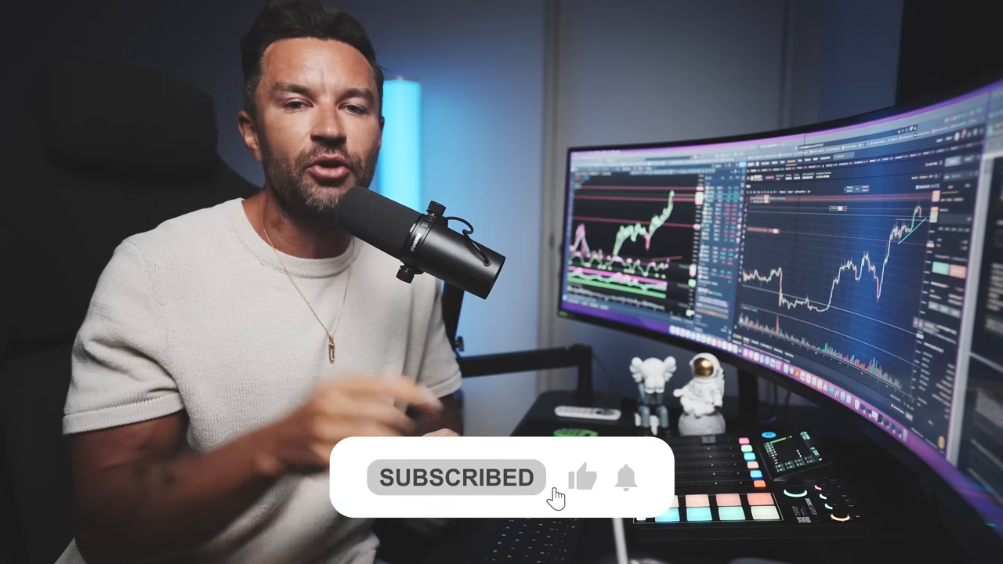